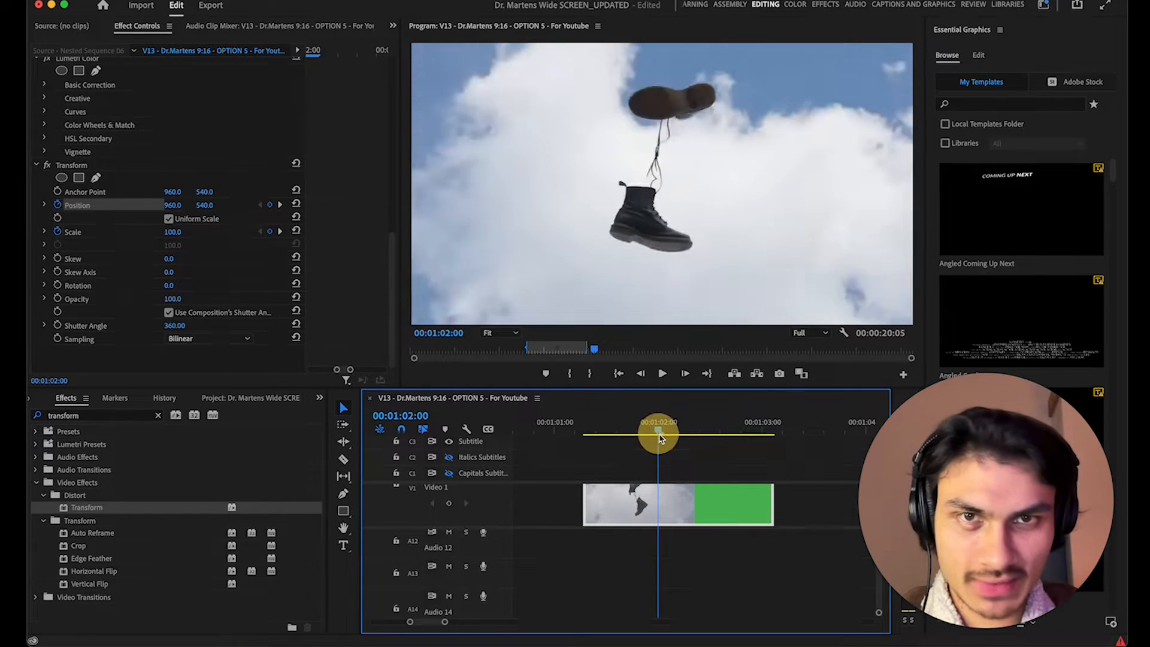
Scrub the timeline playhead through the boot clip to preview the zoom
{"action": "left_click_drag", "start_coordinate": [660, 433], "coordinate": [642, 433]}
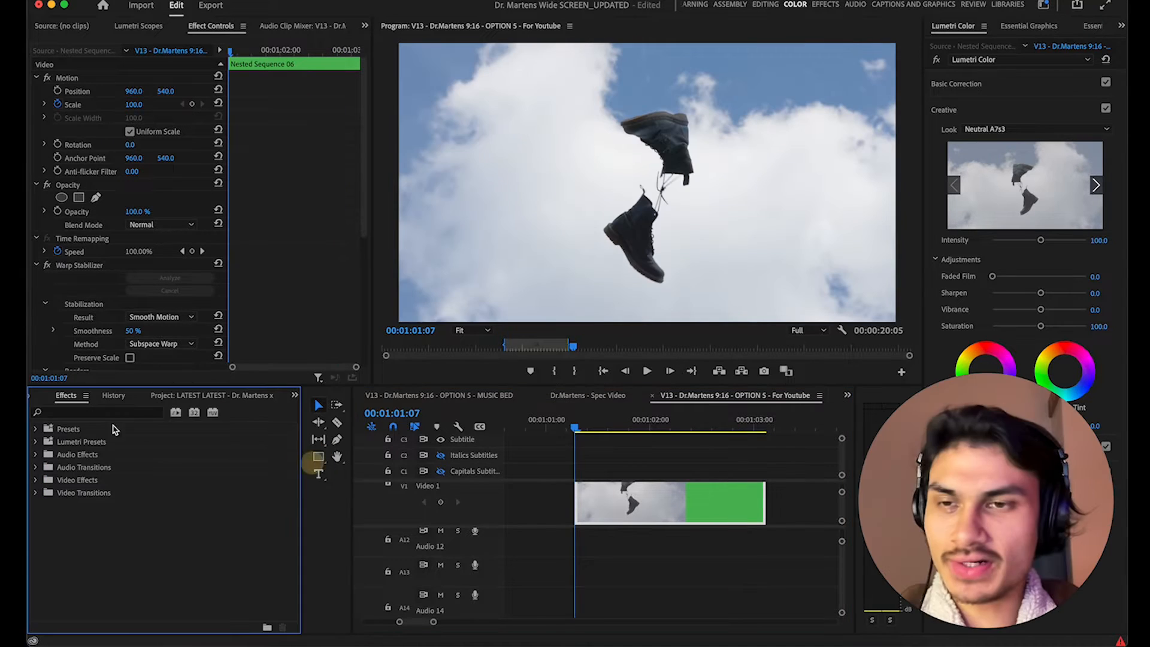
Search the Effects panel for 'transform' to find the Transform distort effect
{"action": "type", "text": "tran"}
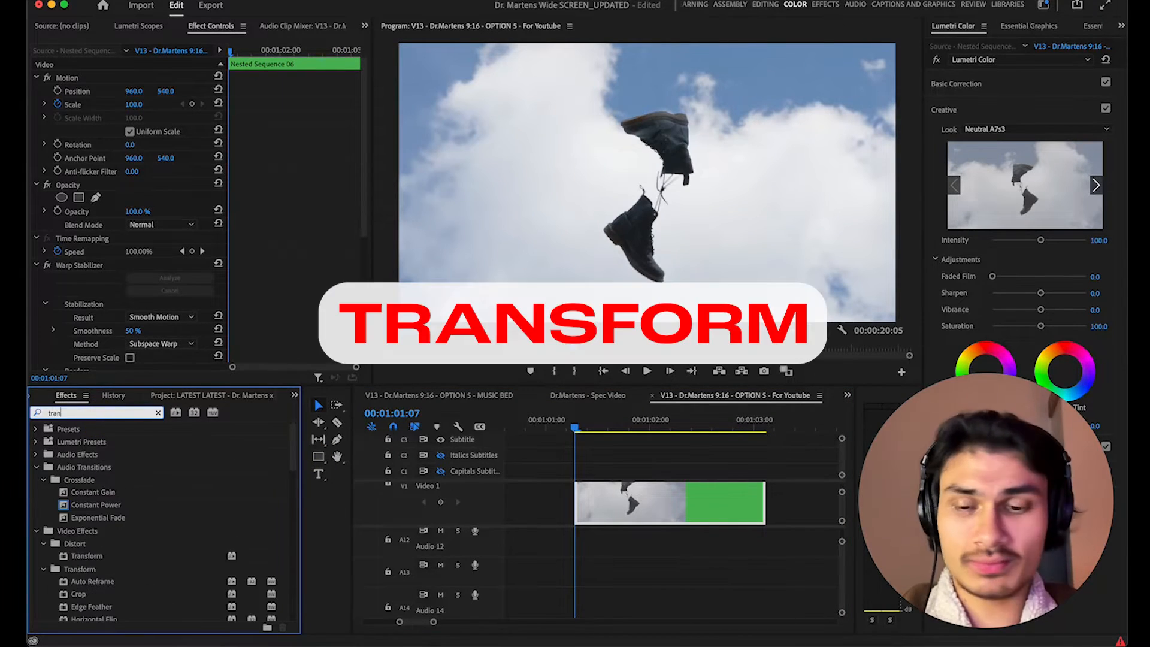
{"action": "type", "text": "transform"}
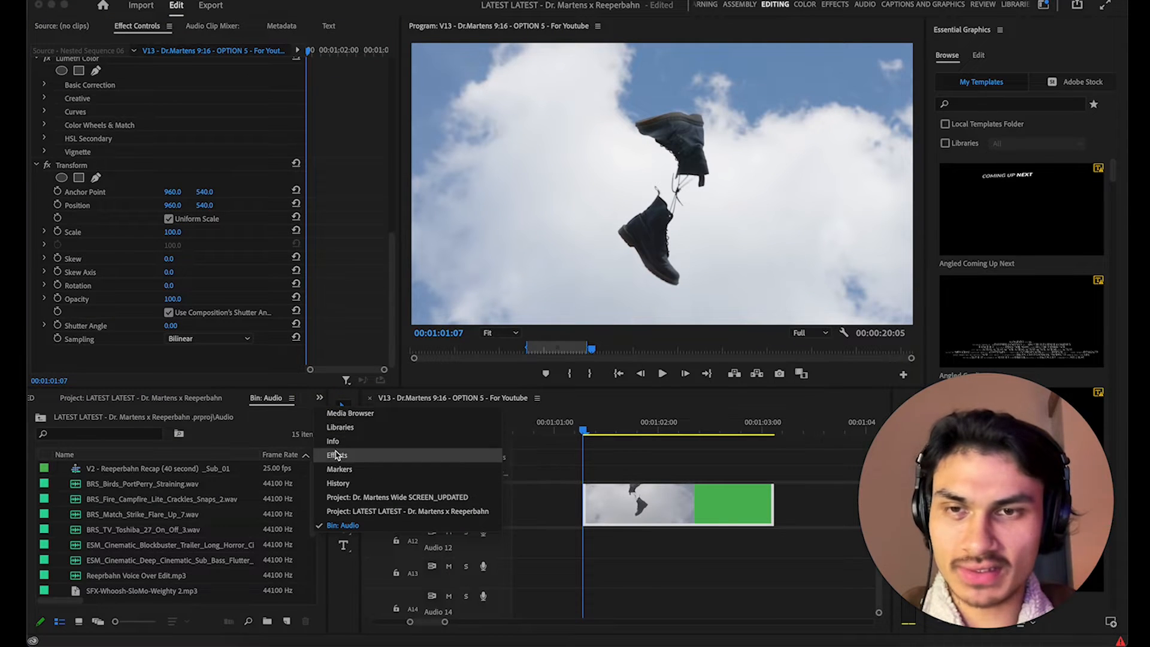
Show the Effects panel again from the panel menu
{"action": "left_click", "coordinate": [336, 455]}
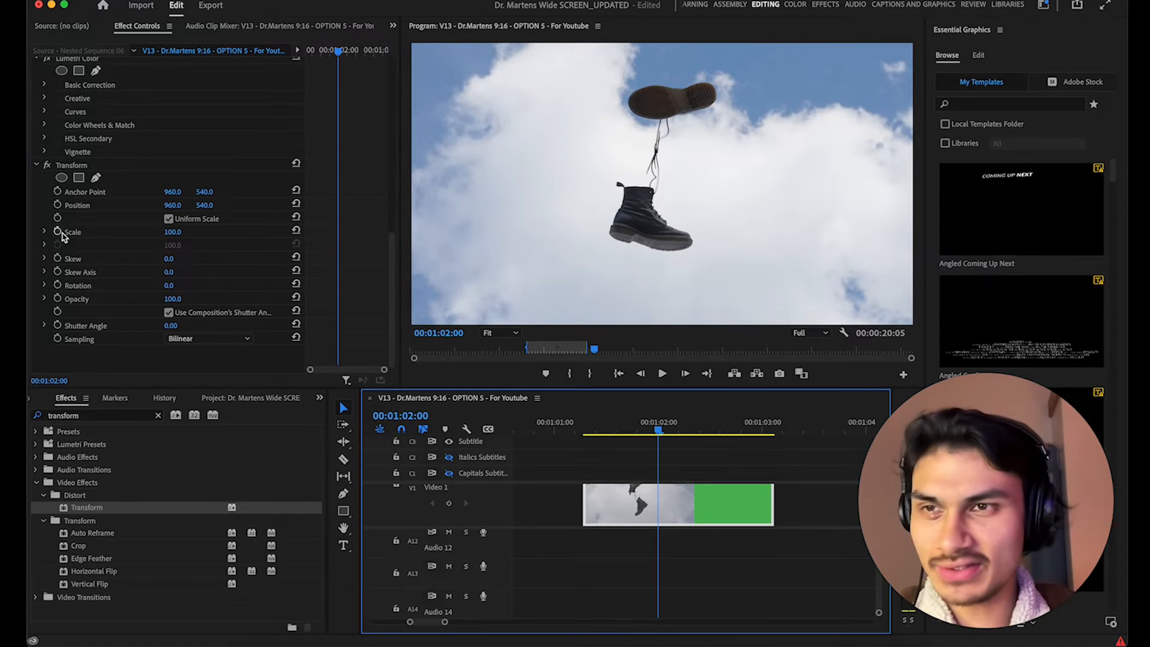
Enable the Transform Scale stopwatch to start keyframing the zoom
{"action": "left_click", "coordinate": [72, 232]}
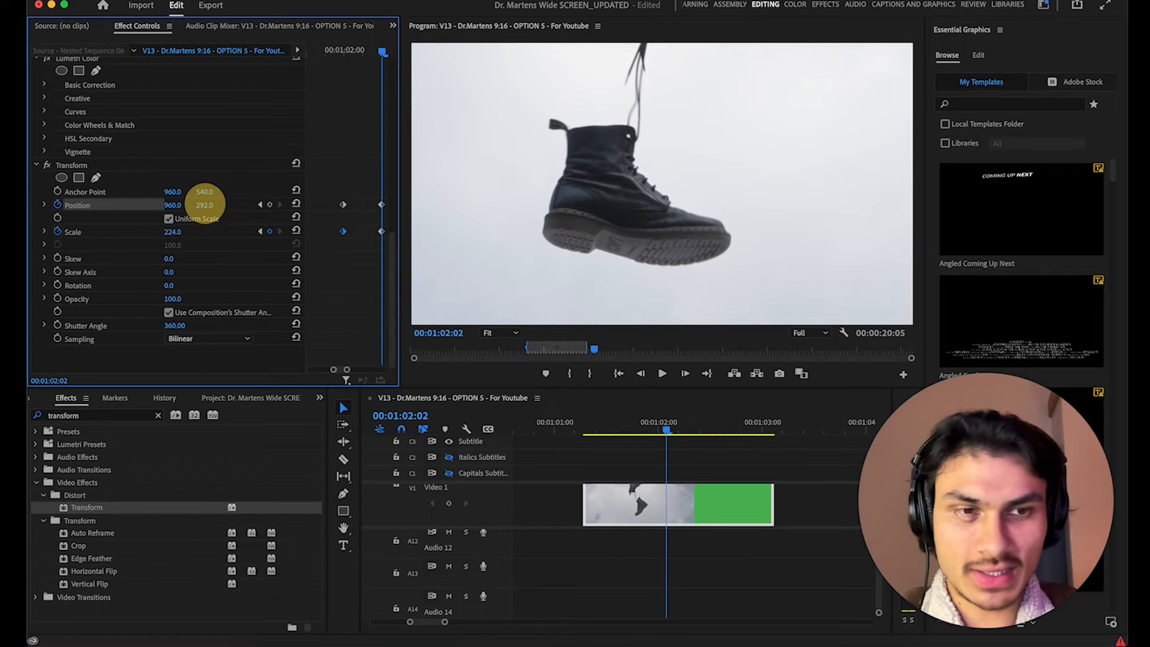
Adjust Transform Position X until the zoomed boot is centred in frame
{"action": "left_click_drag", "start_coordinate": [173, 205], "coordinate": [183, 205]}
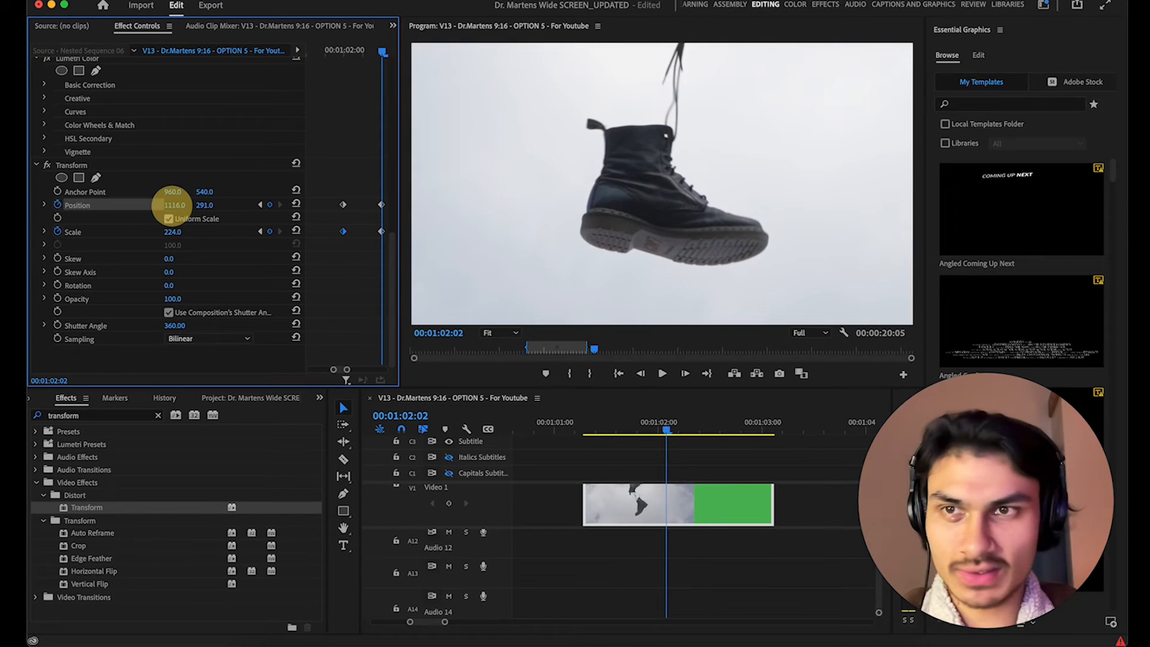
{"action": "left_click_drag", "start_coordinate": [174, 204], "coordinate": [169, 205]}
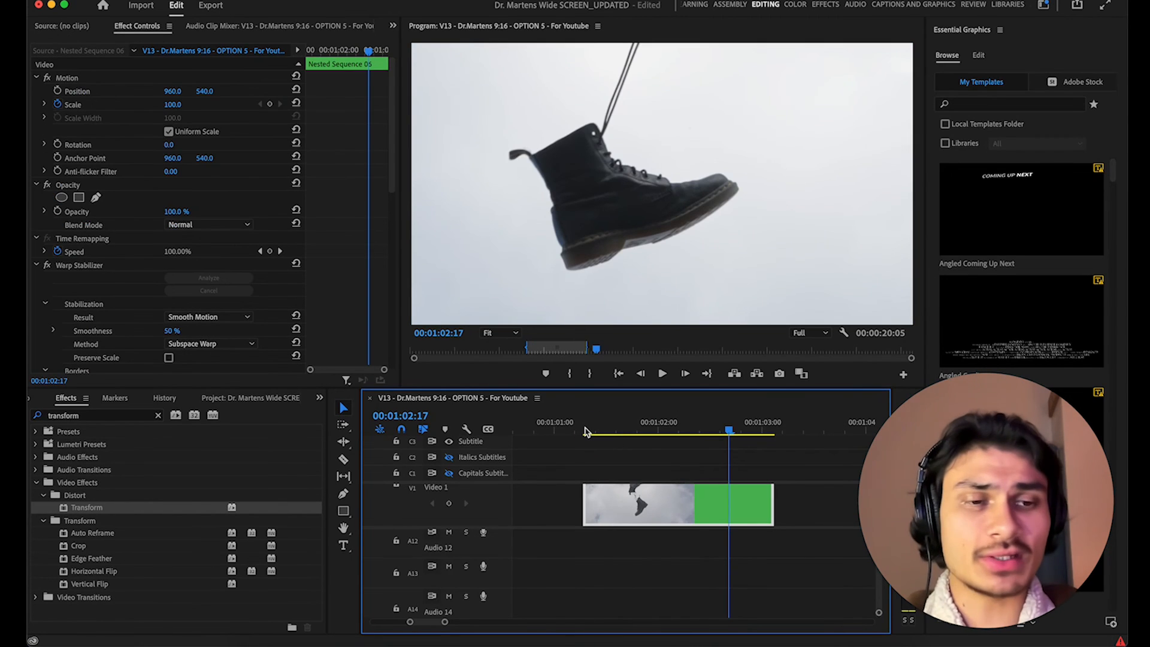
{"action": "left_click", "coordinate": [583, 431]}
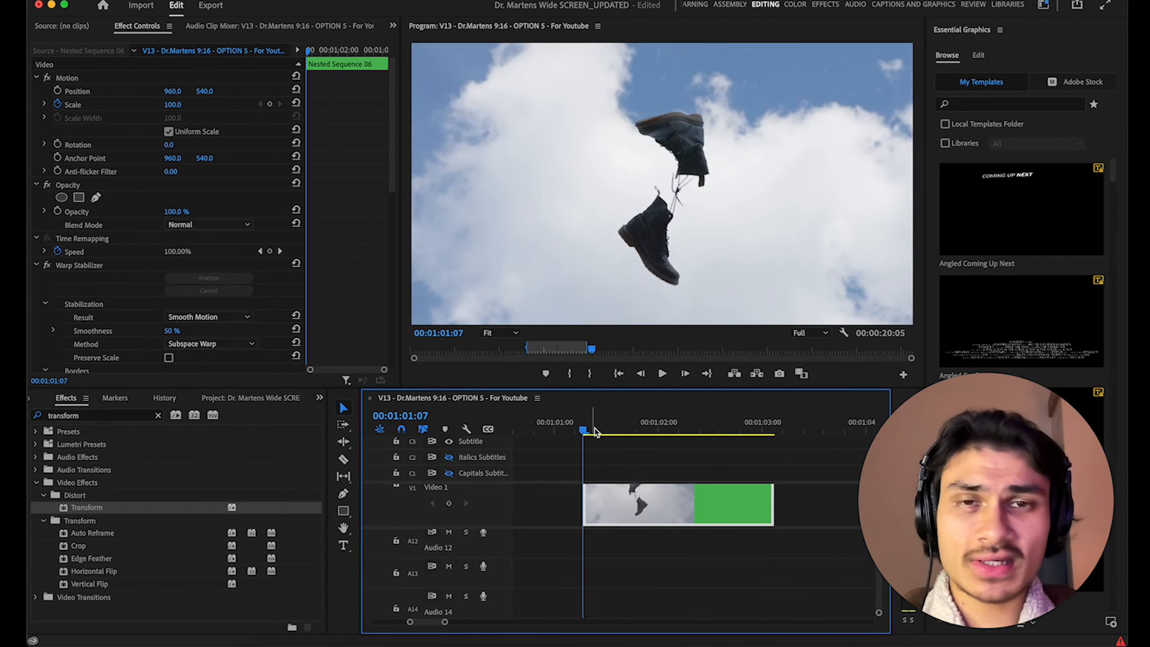